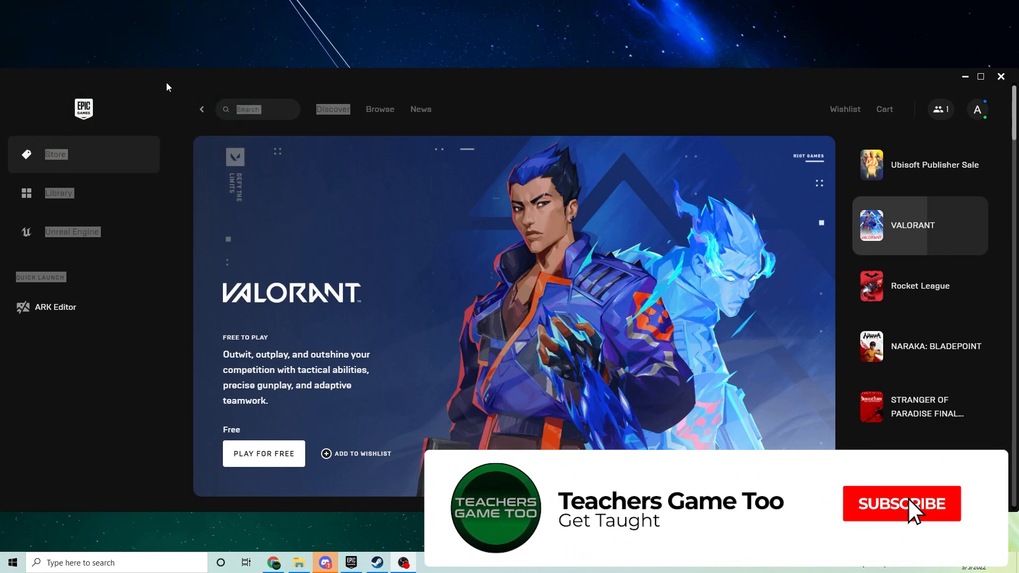
Review the owned games in the Library, then search the store for 'ark'
click(900, 503)
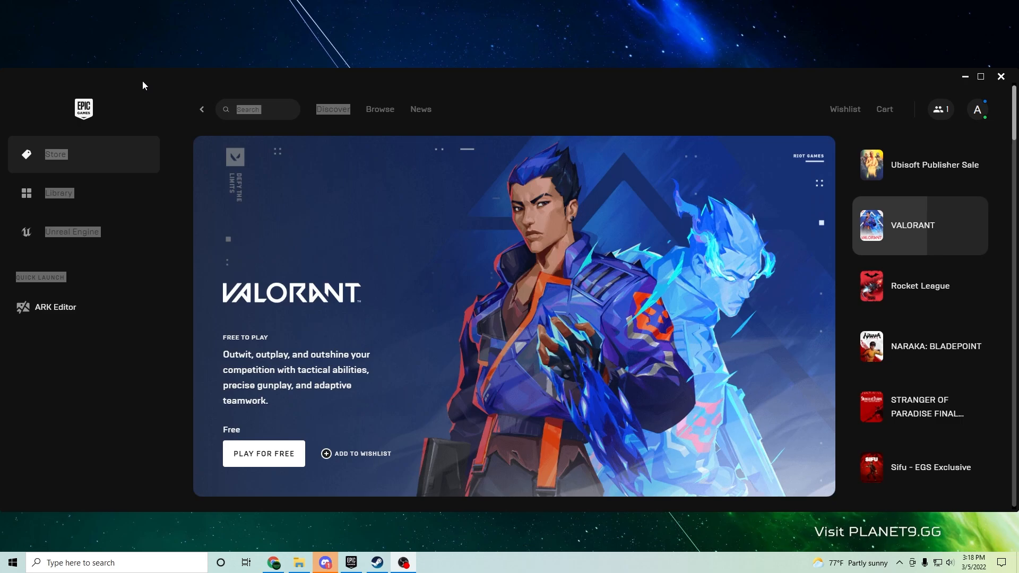
mouse_move(137, 84)
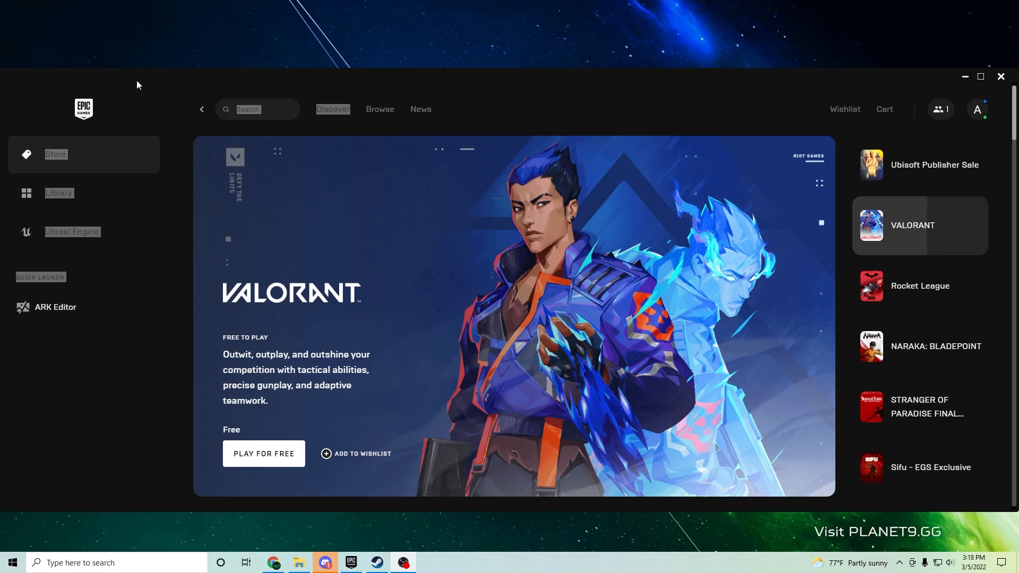
mouse_move(134, 93)
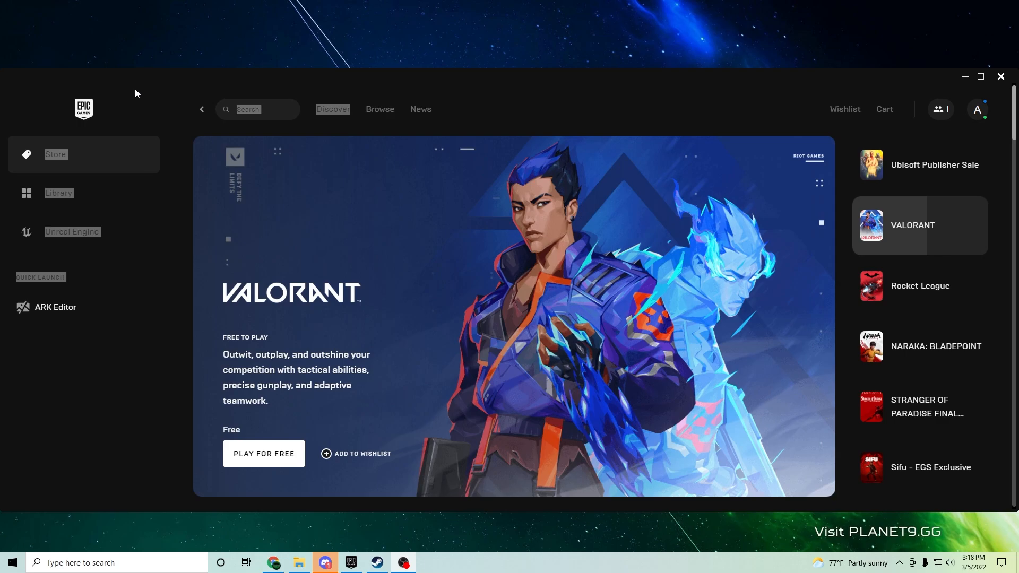
mouse_move(155, 75)
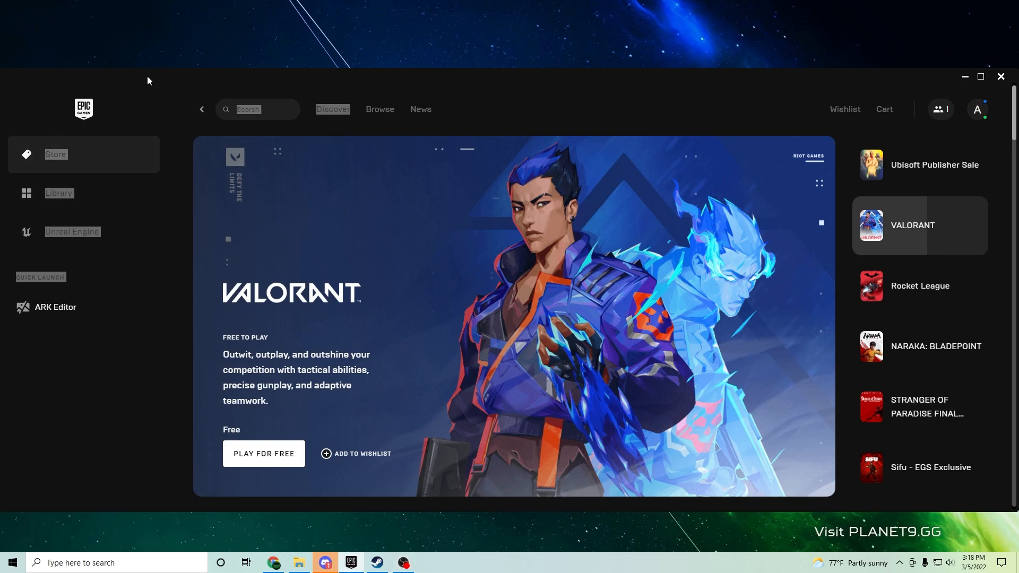
mouse_move(186, 89)
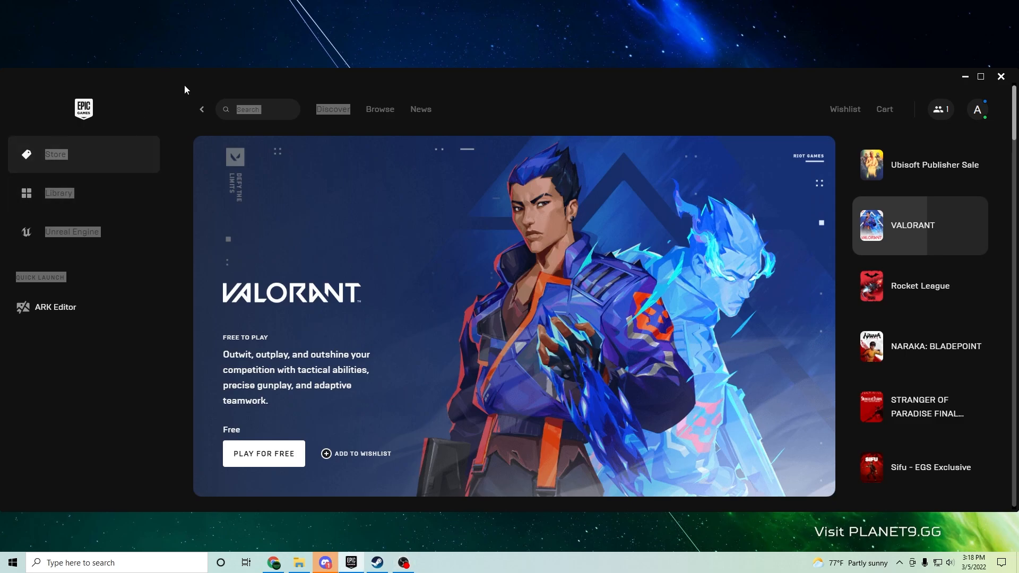
mouse_move(477, 105)
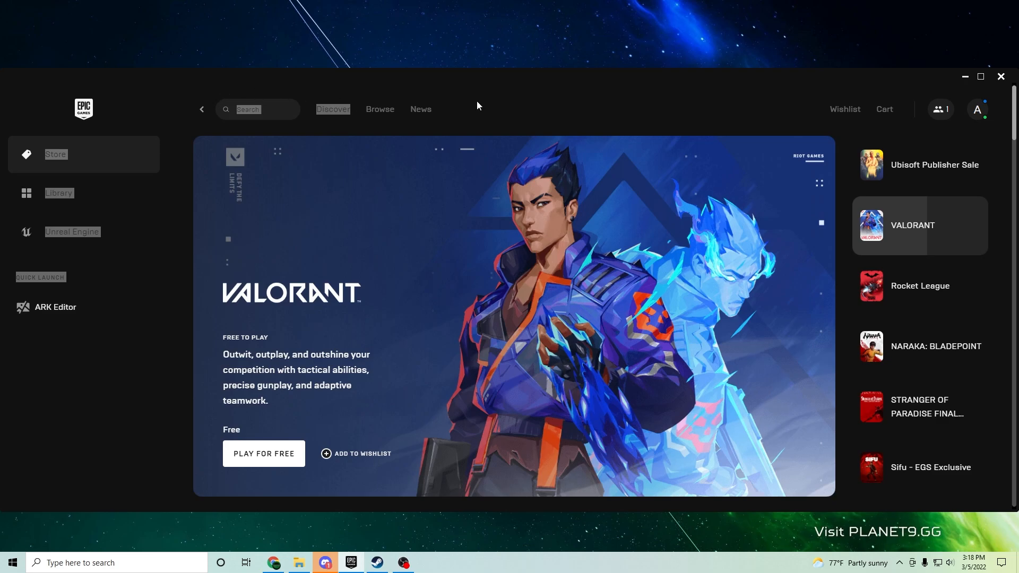
mouse_move(98, 110)
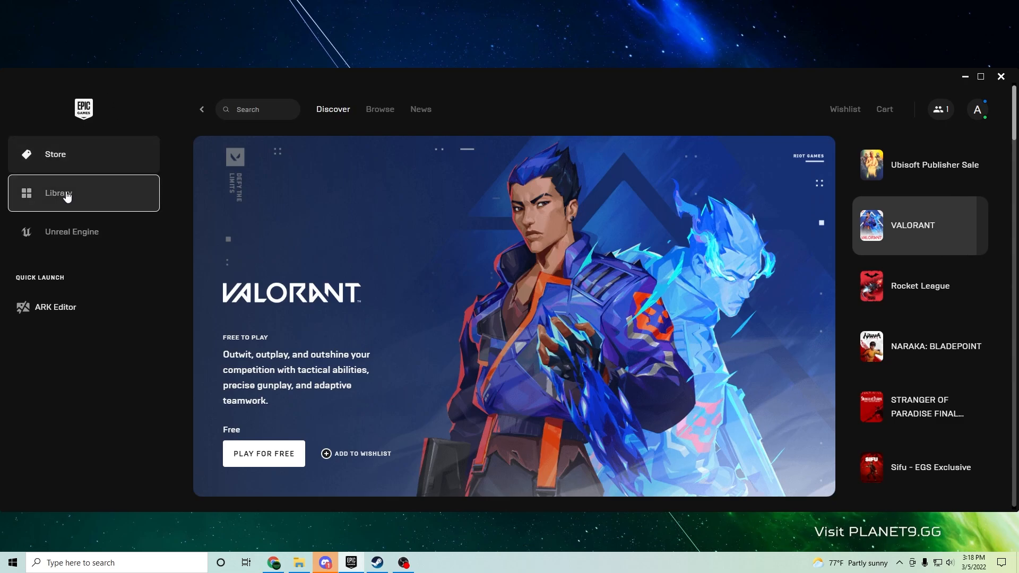
click(65, 192)
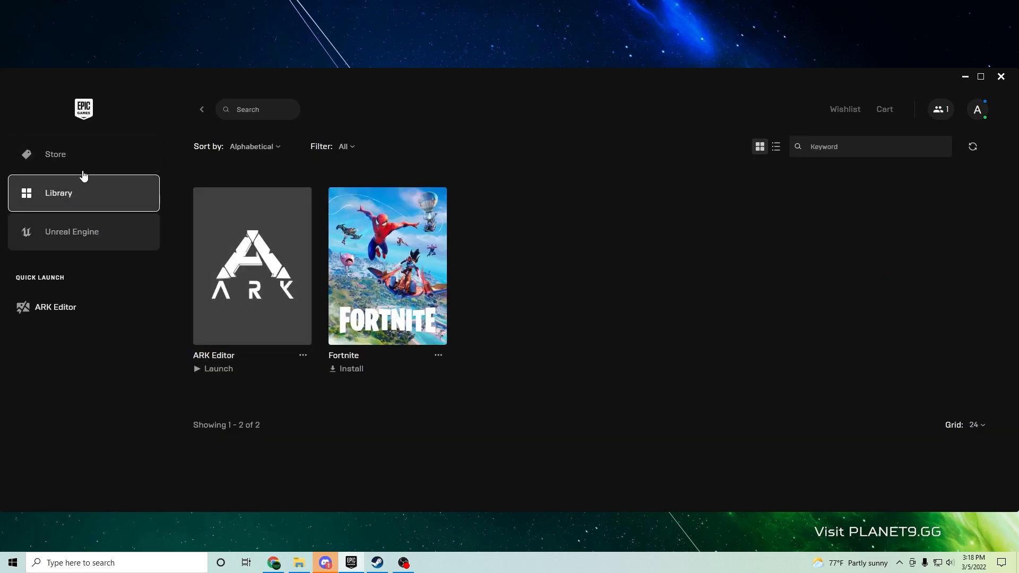
click(55, 153)
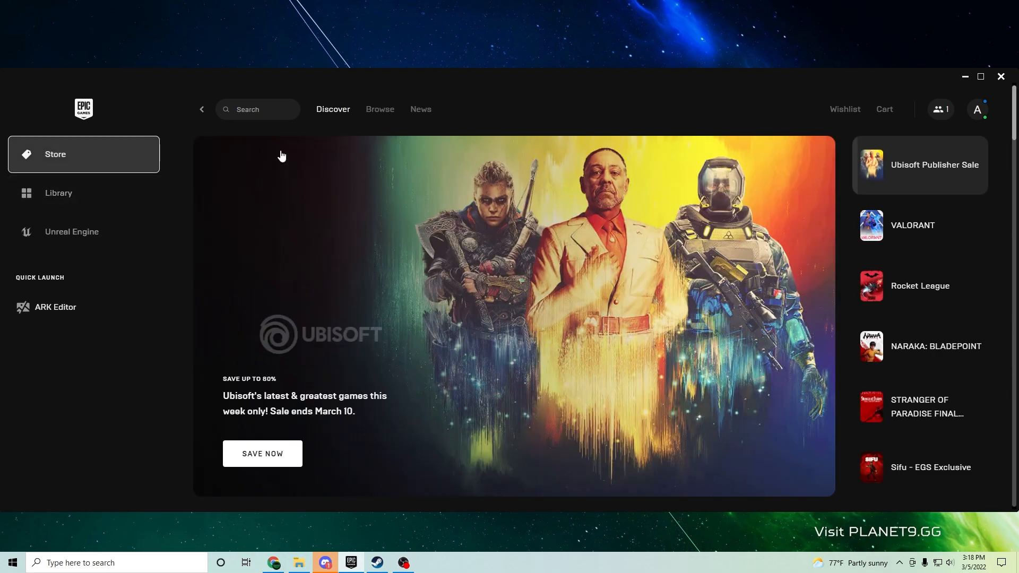
text(a)
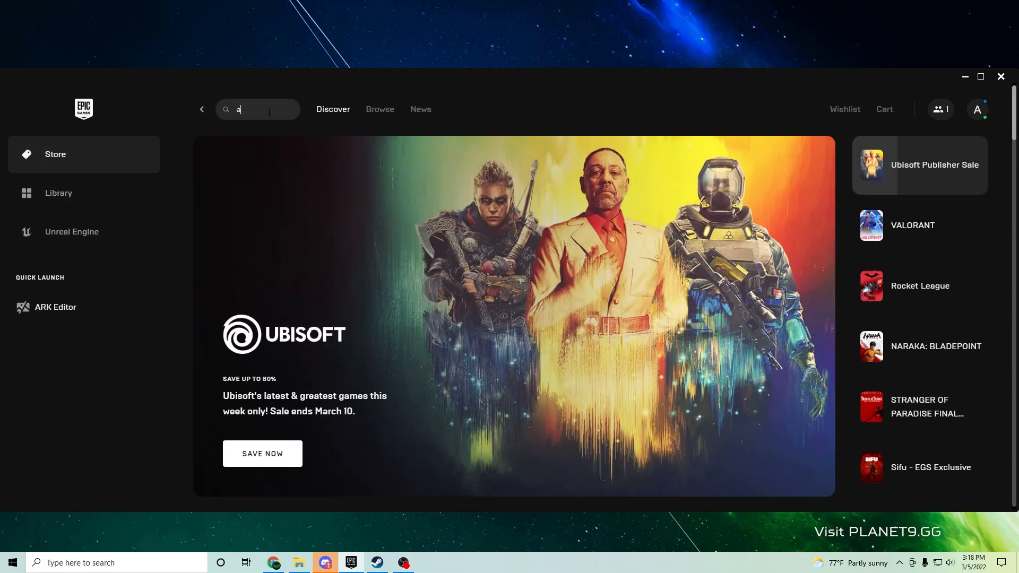
text(rk)
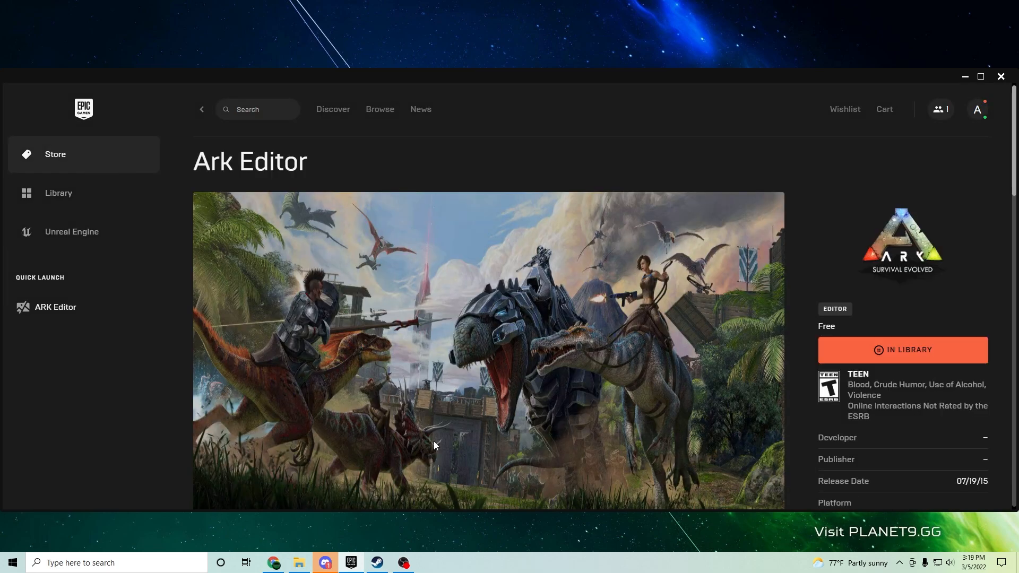
mouse_move(629, 301)
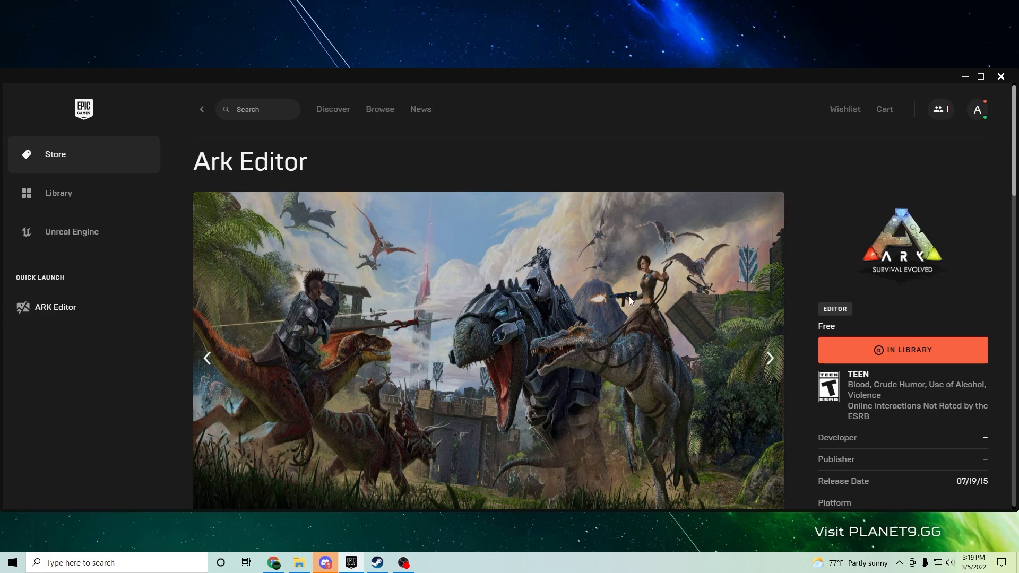
Scroll through the Ark Editor store page's related ARK editions and back to the top
scroll(down, 3)
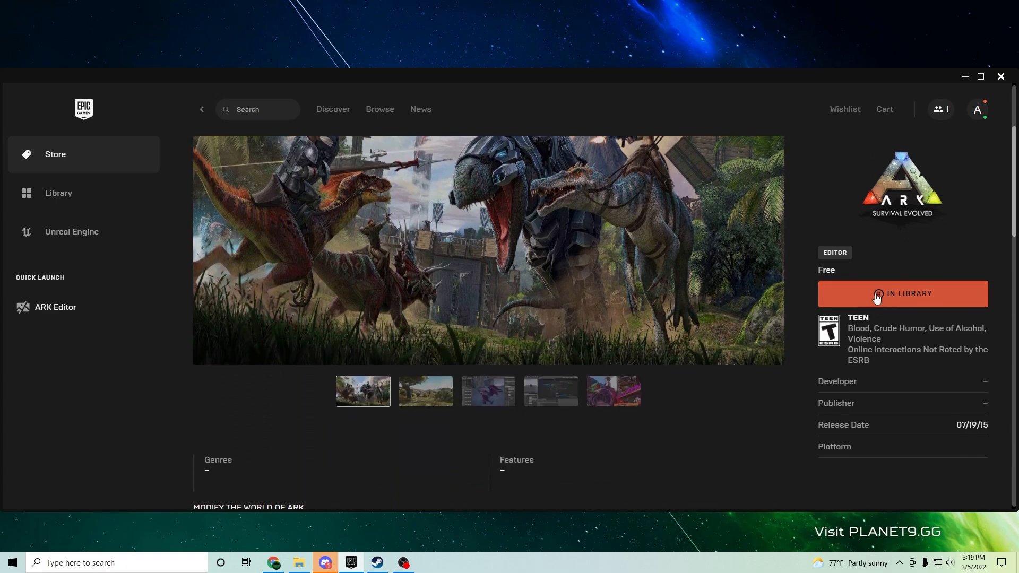
mouse_move(682, 400)
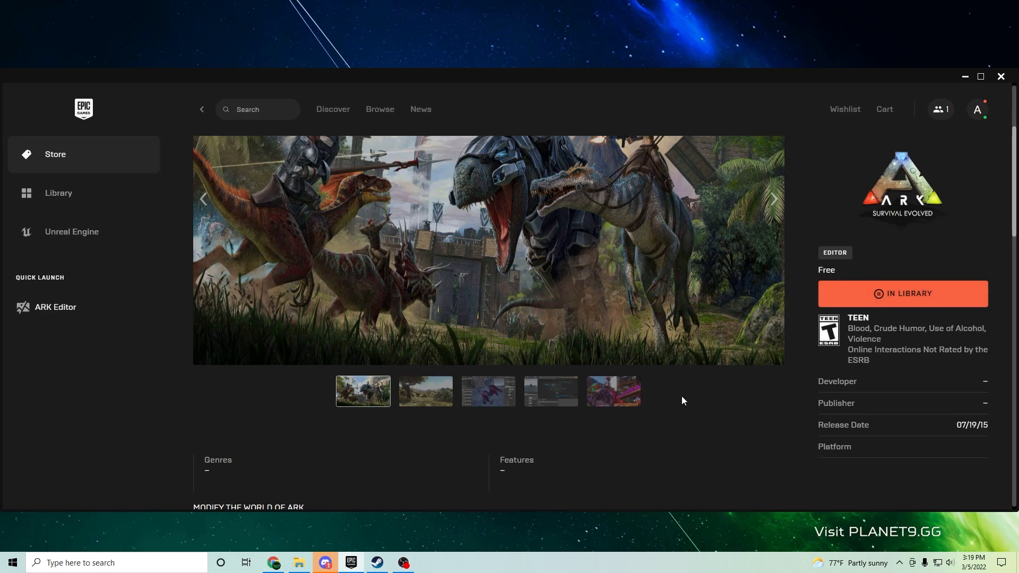
scroll(down, 3)
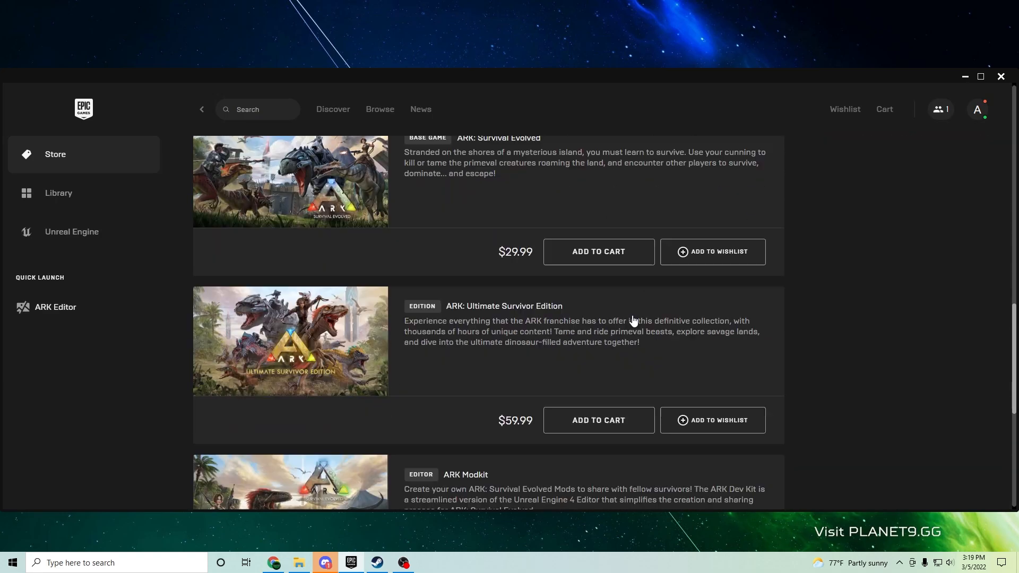
scroll(down, 3)
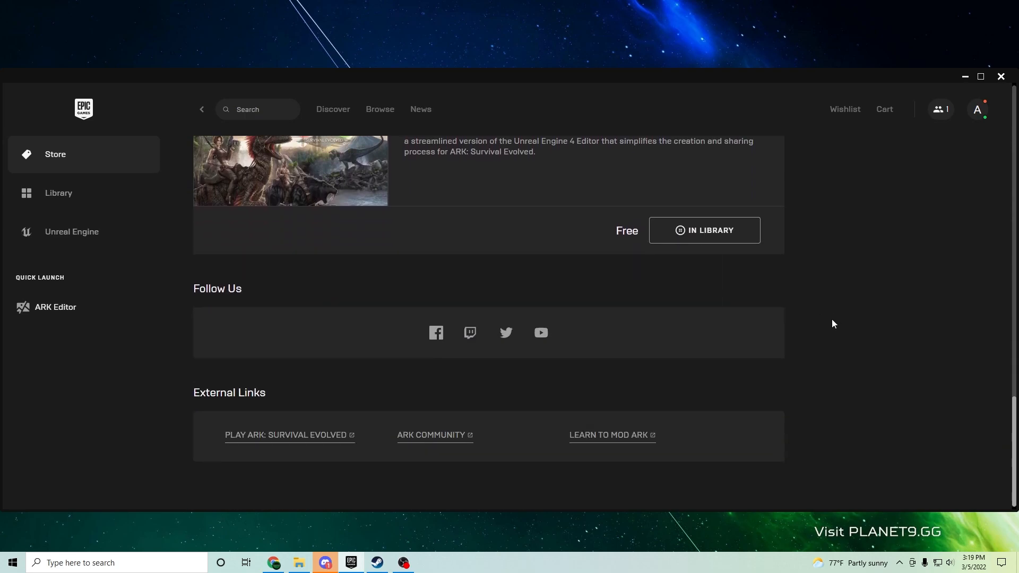
scroll(up, 3)
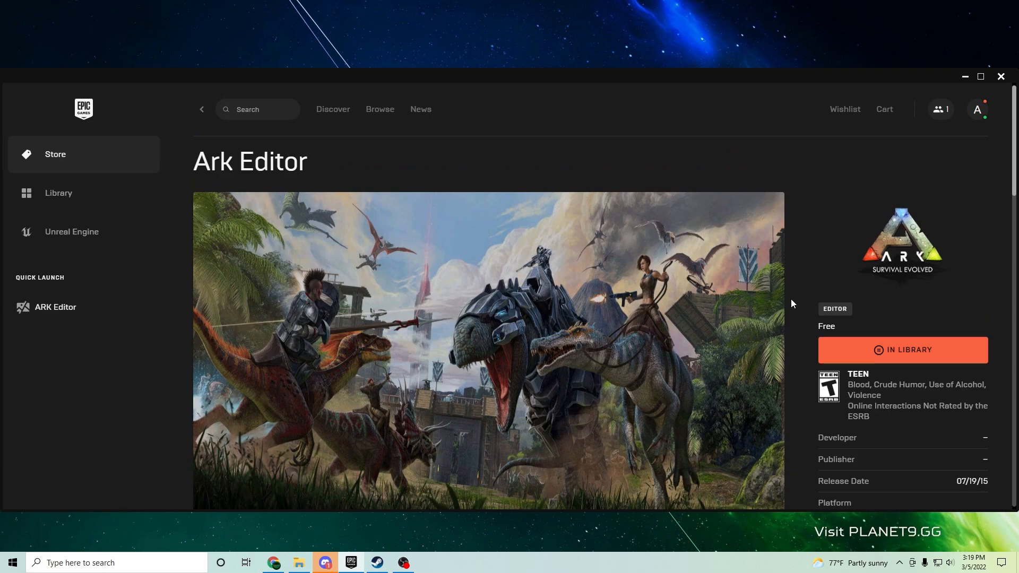
mouse_move(730, 230)
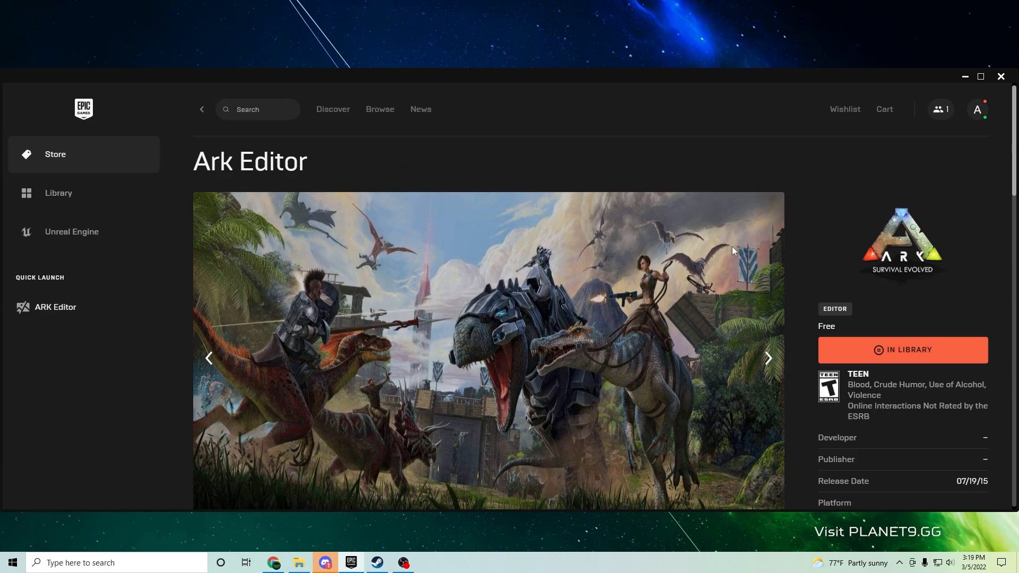
Run Verify on the ARK Editor installation from its Library tile's options menu
click(58, 194)
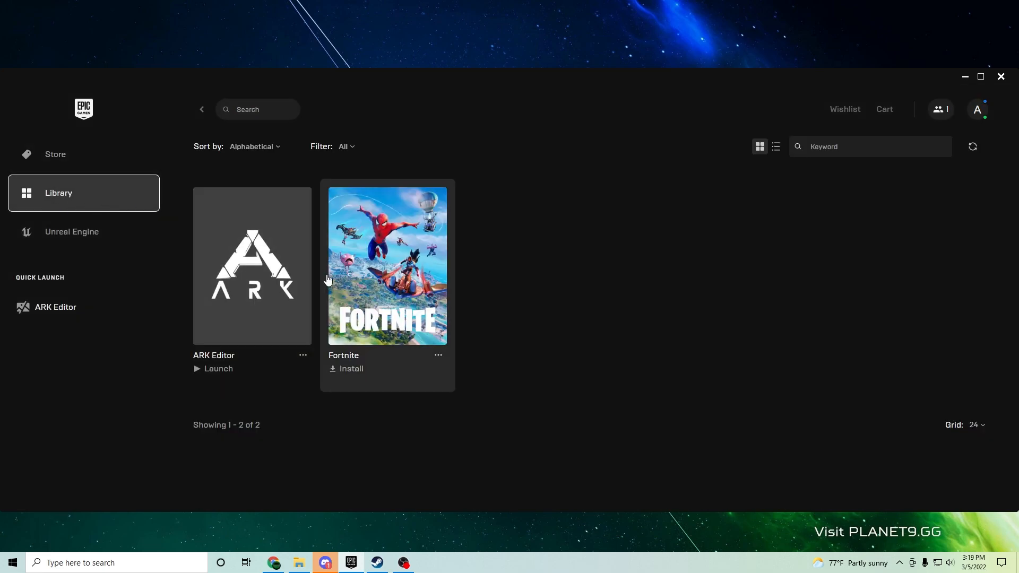
mouse_move(278, 369)
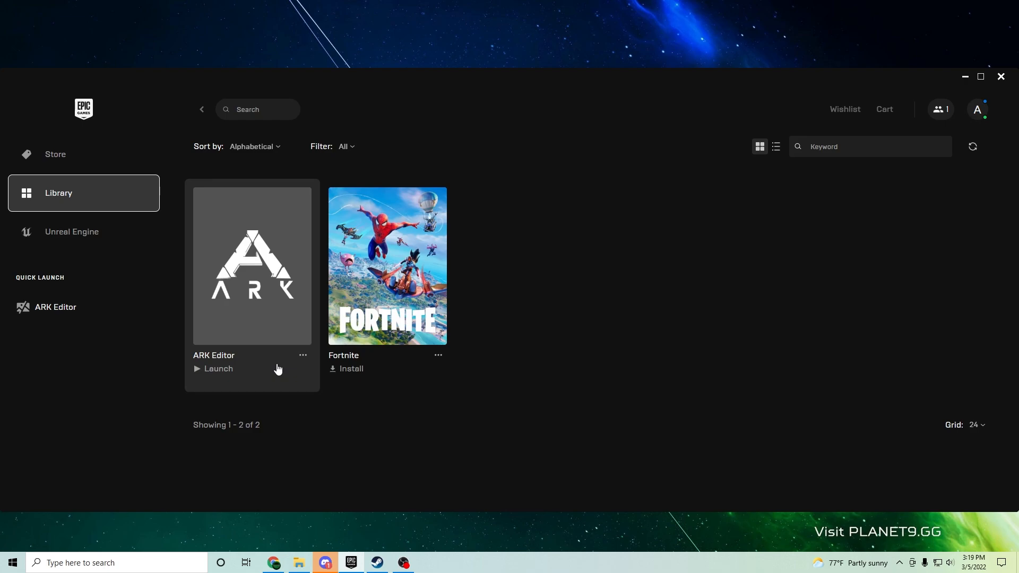
mouse_move(288, 394)
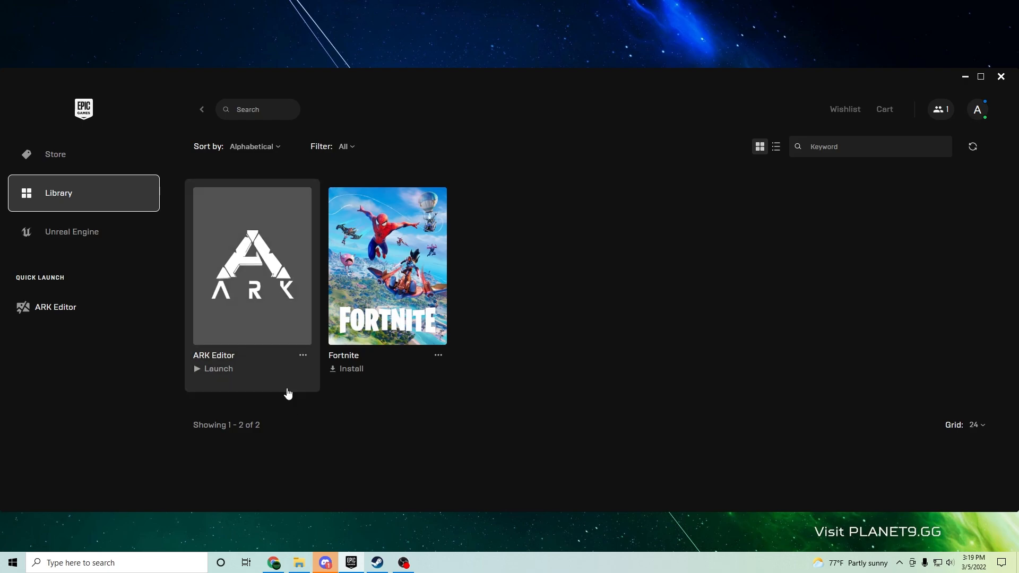
mouse_move(301, 362)
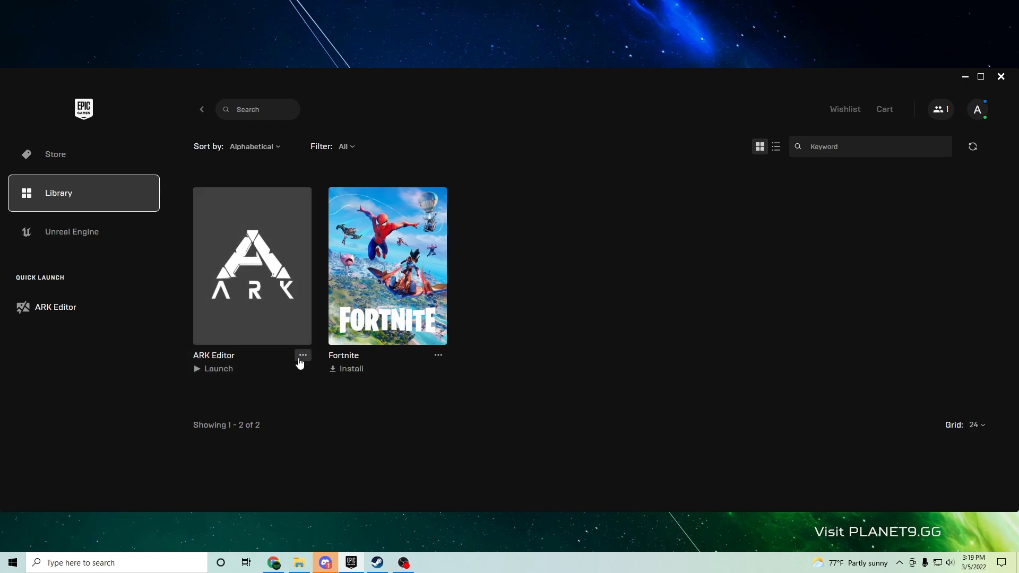
click(301, 357)
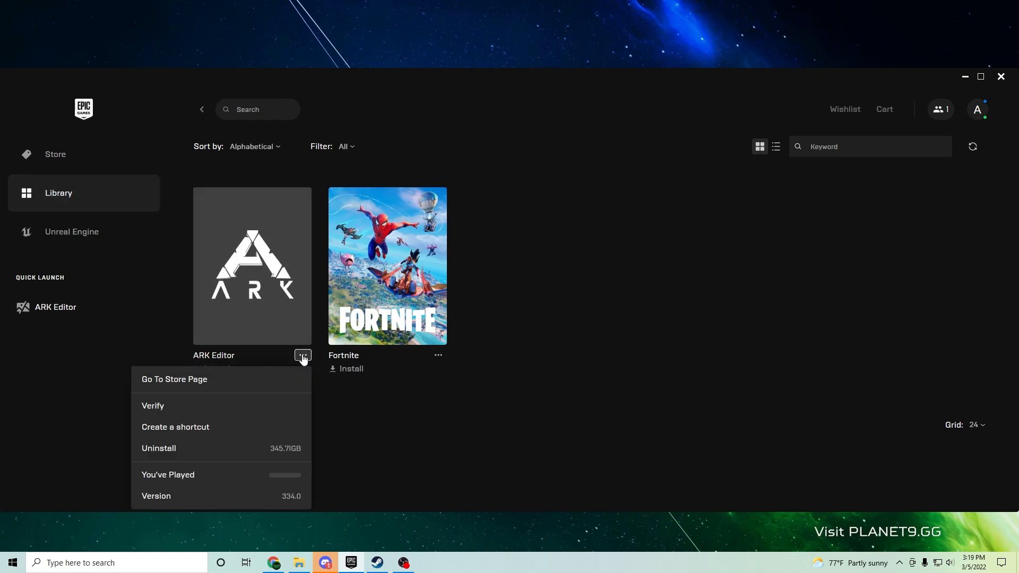
mouse_move(194, 409)
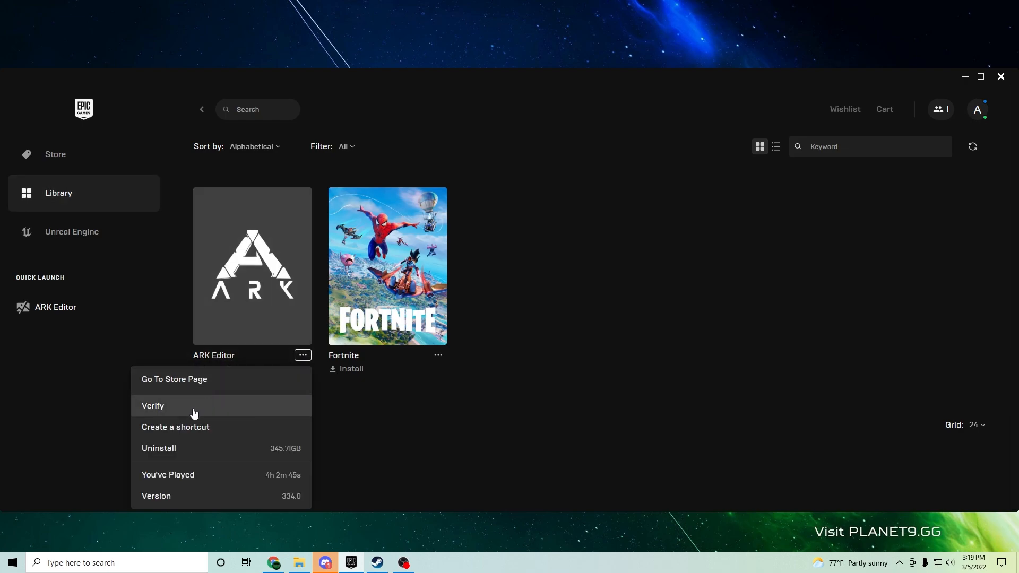
click(523, 312)
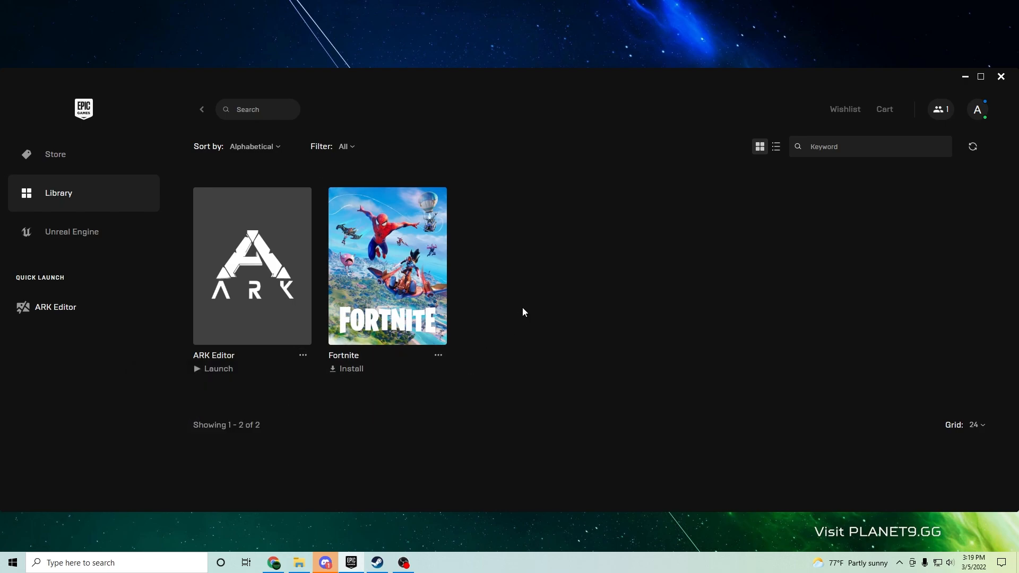
click(214, 368)
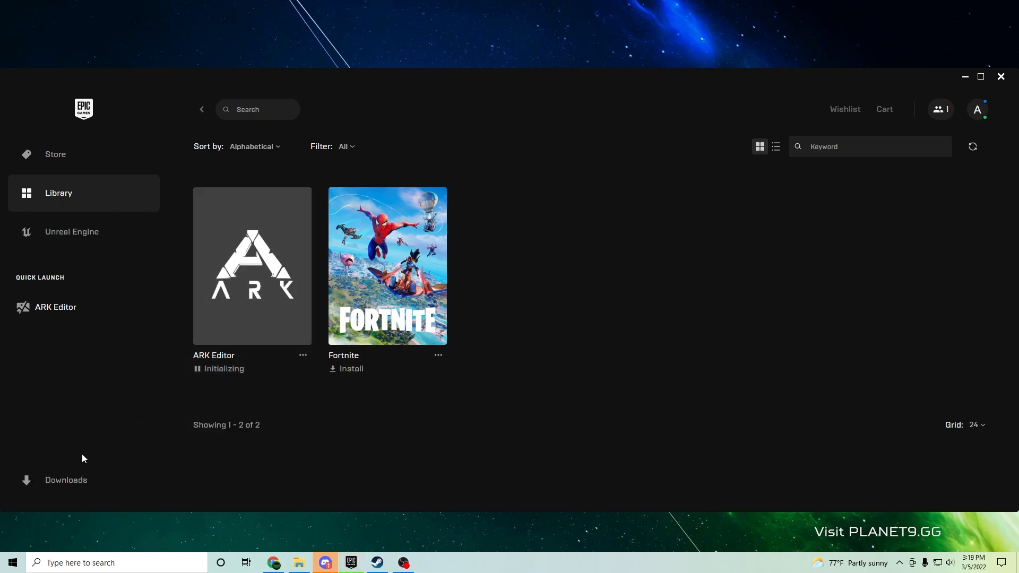
Open Downloads to watch ARK Editor's verification progress
click(64, 479)
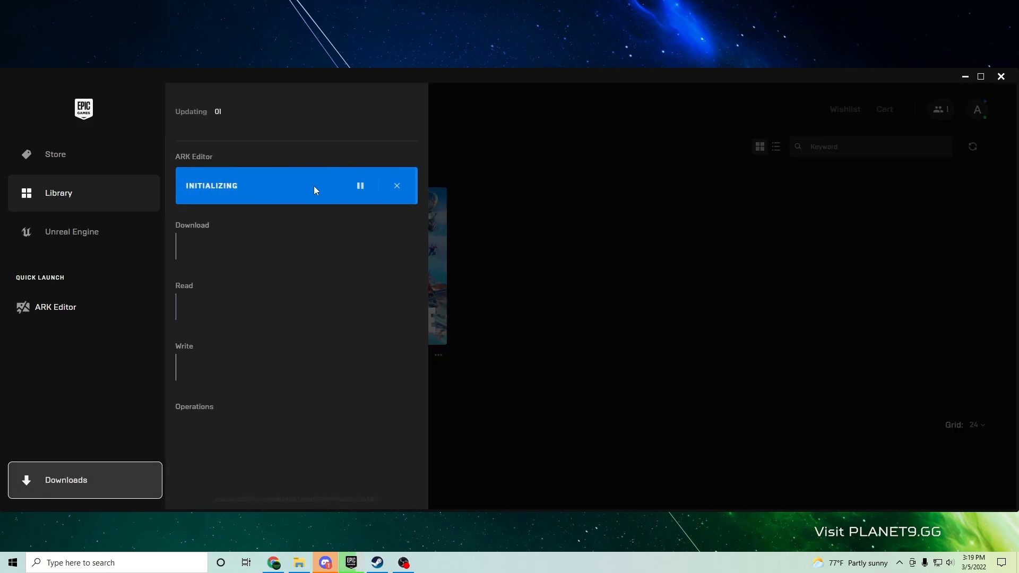
mouse_move(266, 231)
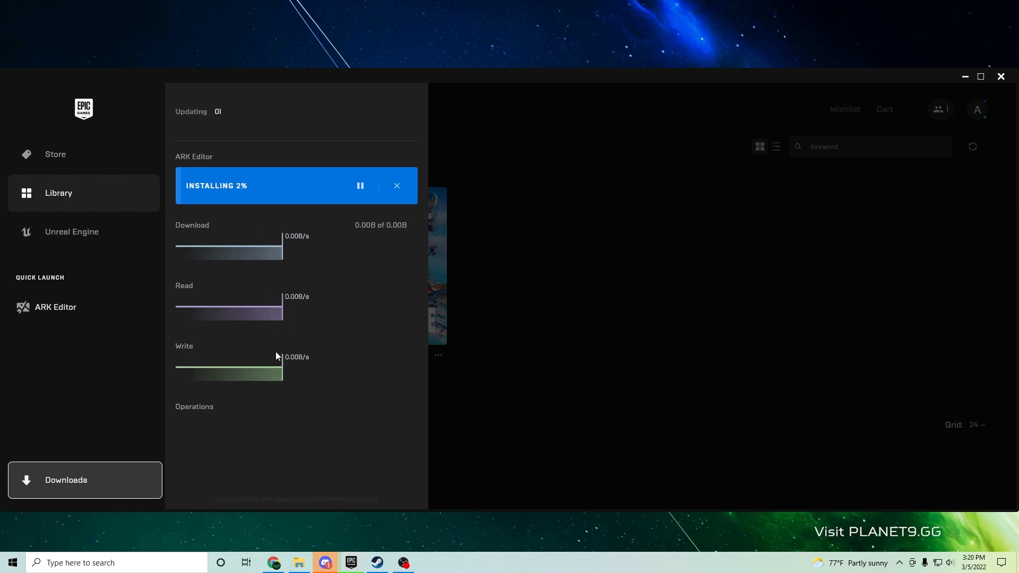
mouse_move(190, 301)
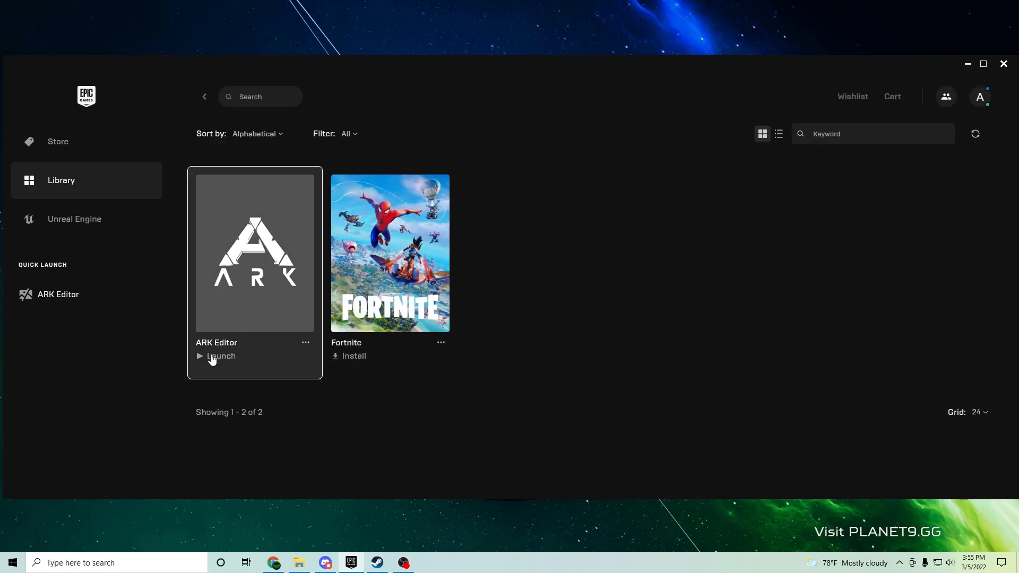
Launch ARK Editor so the ARK Dev Kit opens on TestMapArea
click(221, 356)
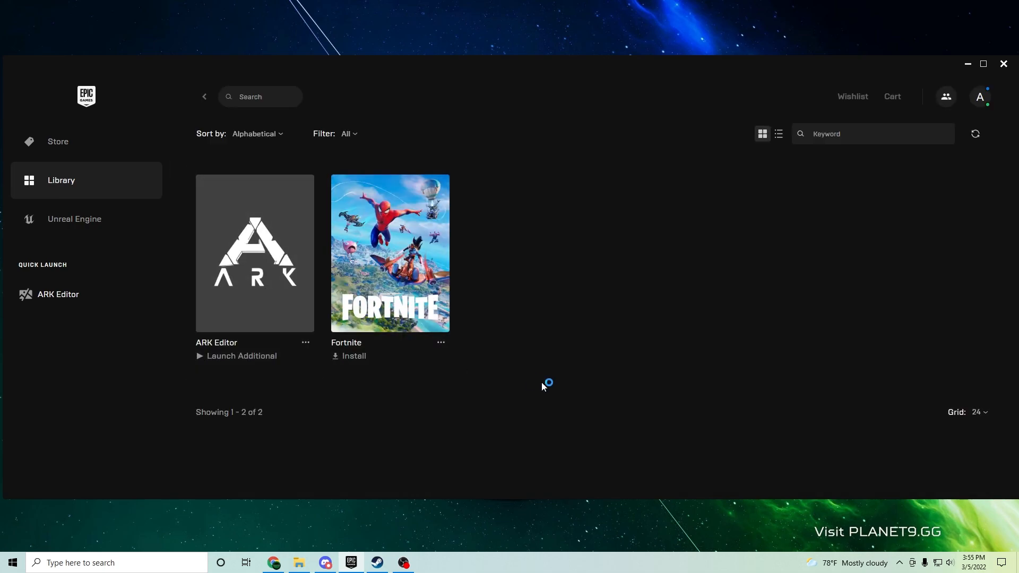
click(58, 295)
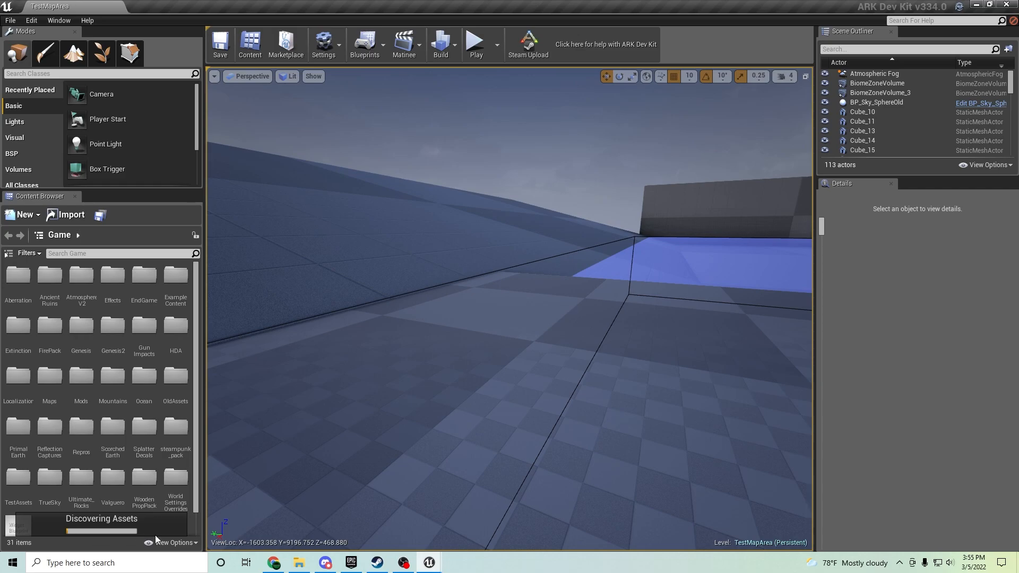
mouse_move(162, 538)
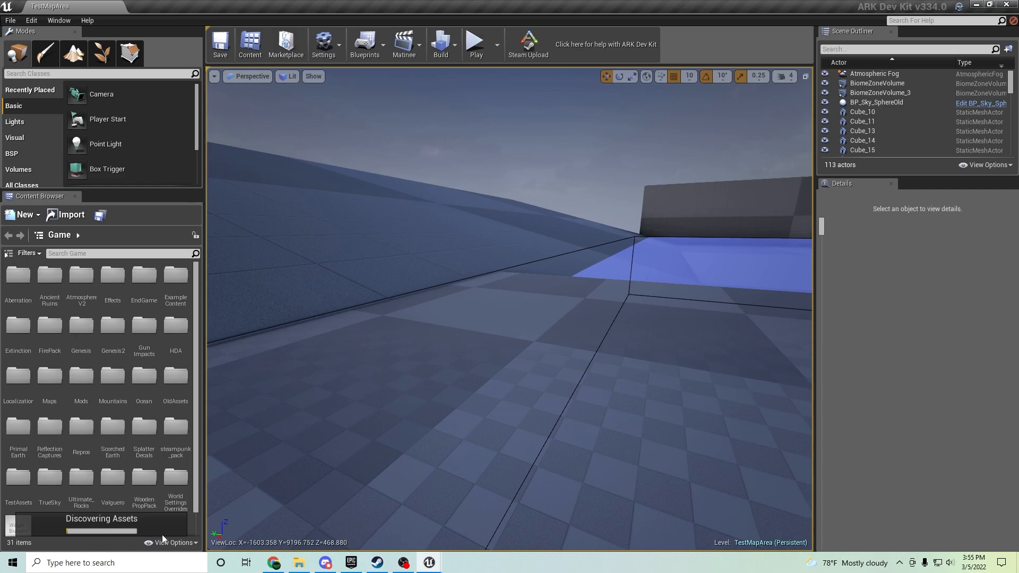